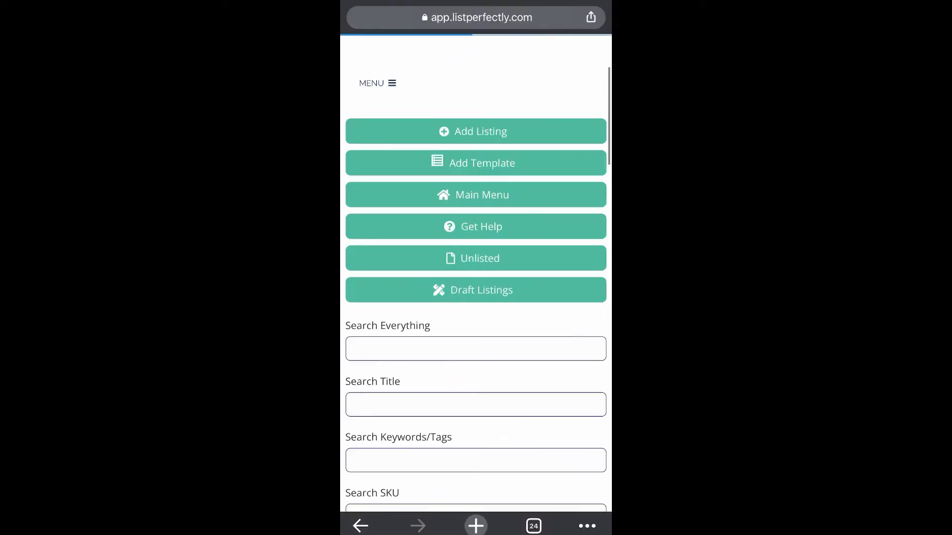
- End the Friends mug eBay listing with the reason 'The item is no longer available for sale'
scroll(down, 3)
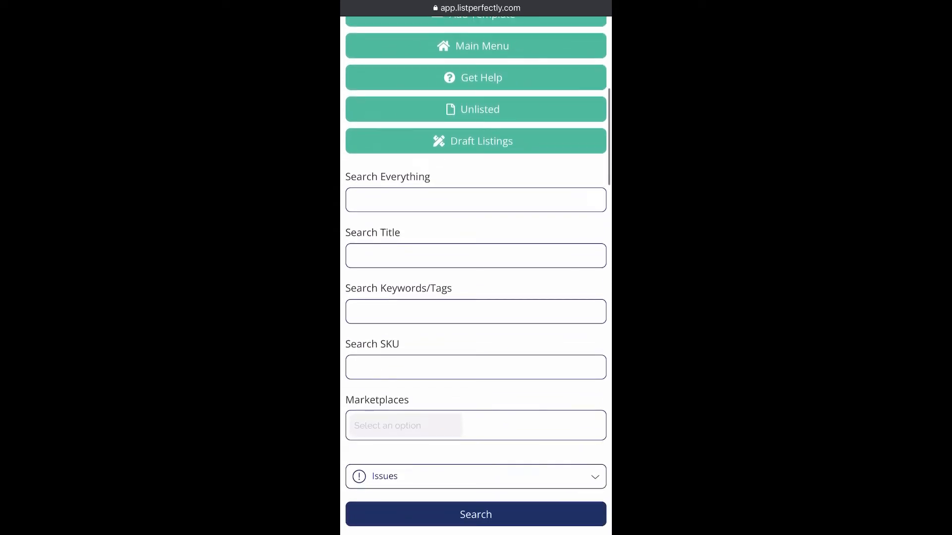
click(475, 515)
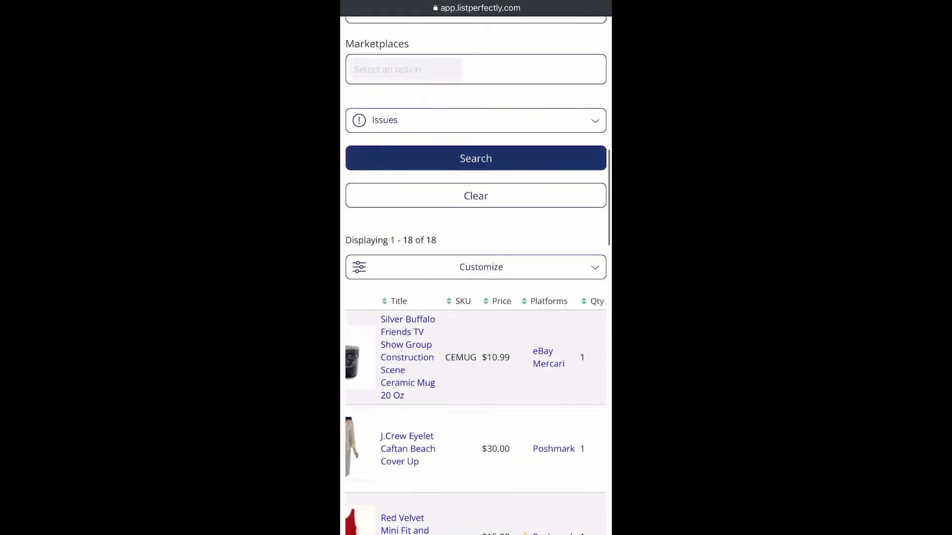
scroll(right, 3)
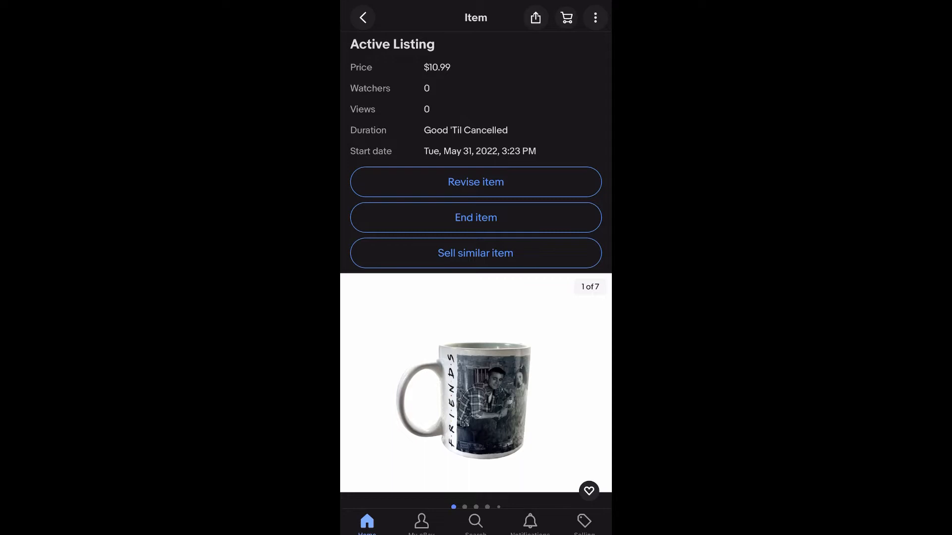
click(474, 217)
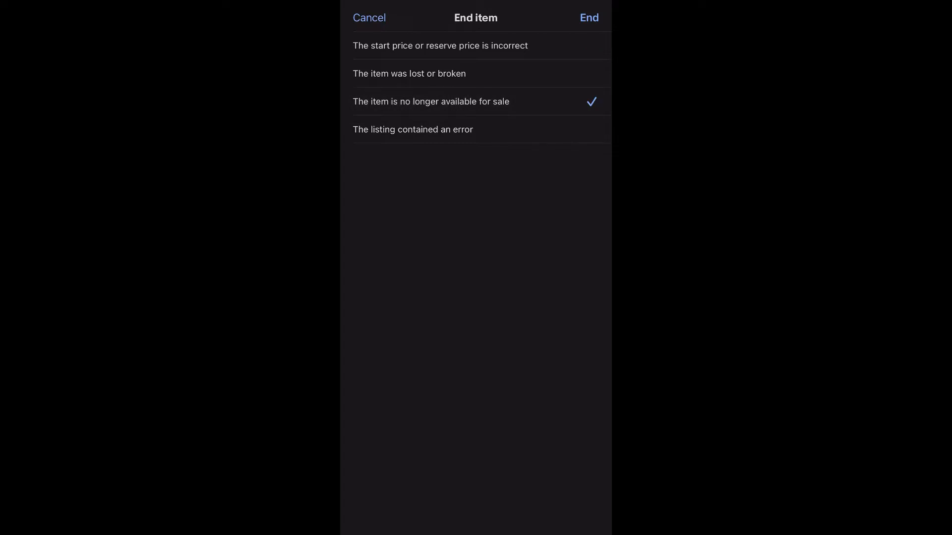
click(368, 17)
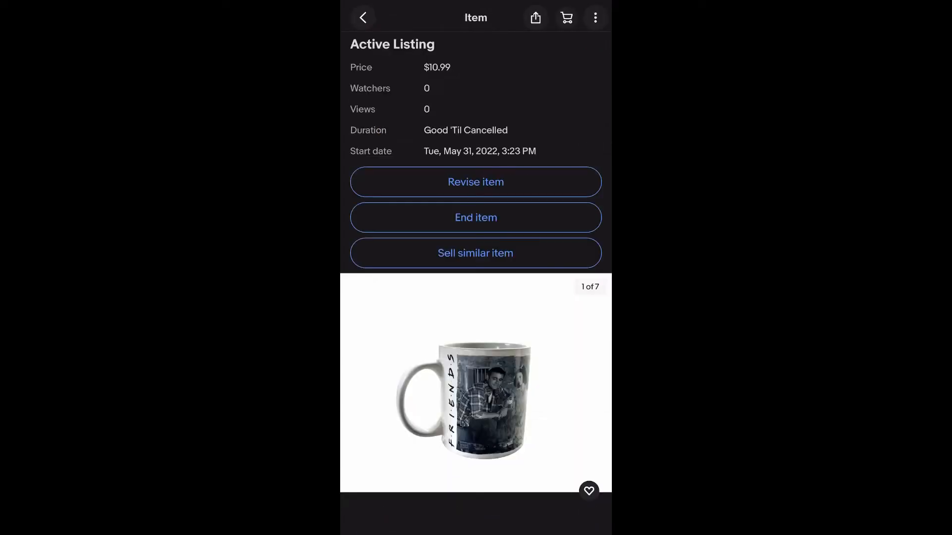
click(474, 217)
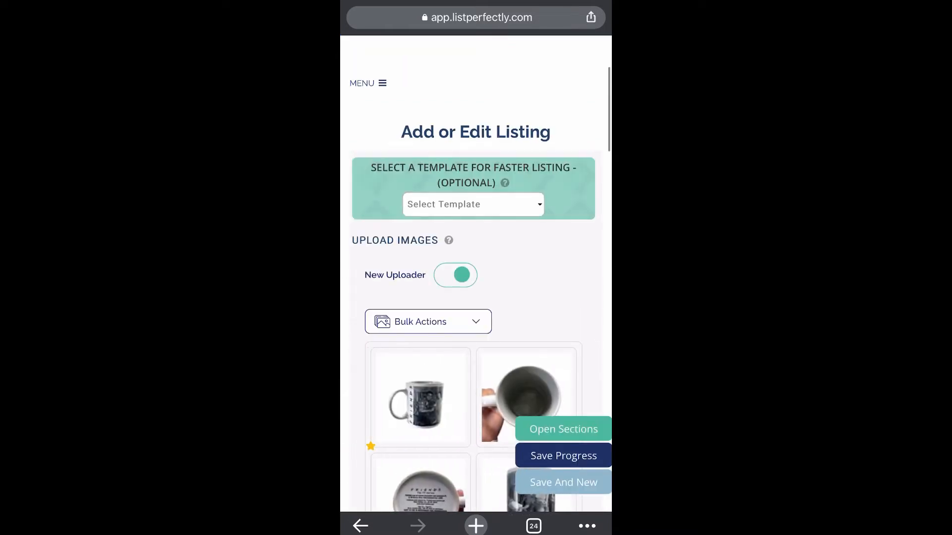
- Review the Friends mug Add or Edit Listing form down to the sold-marketplace section
scroll(down, 3)
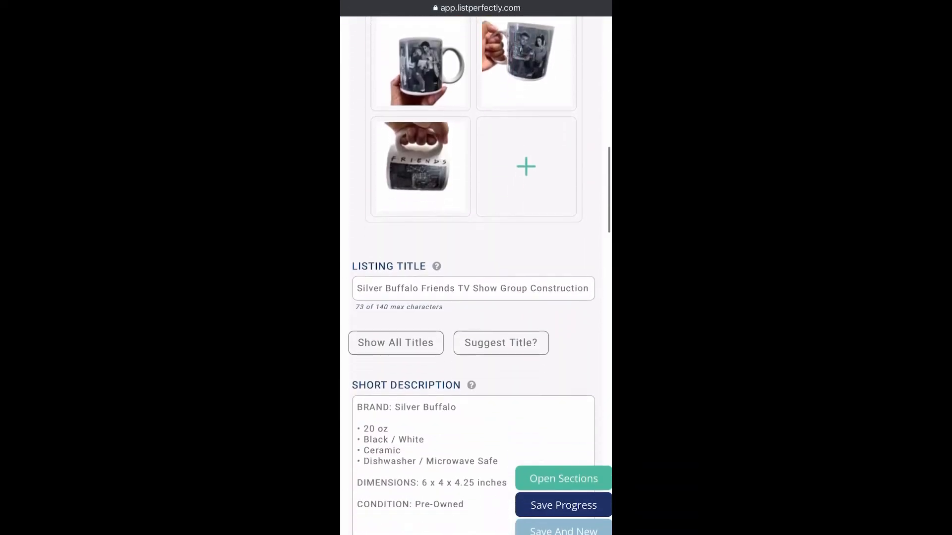
scroll(down, 3)
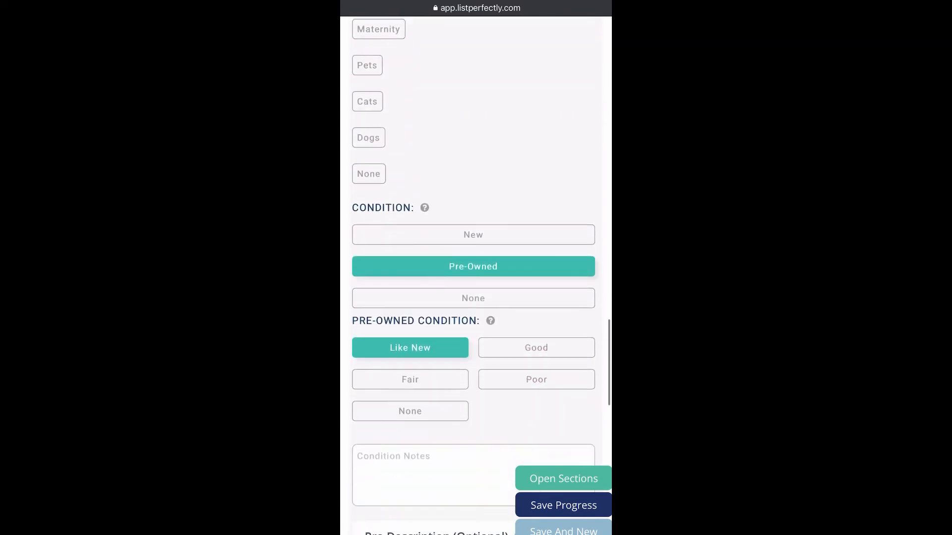
scroll(down, 3)
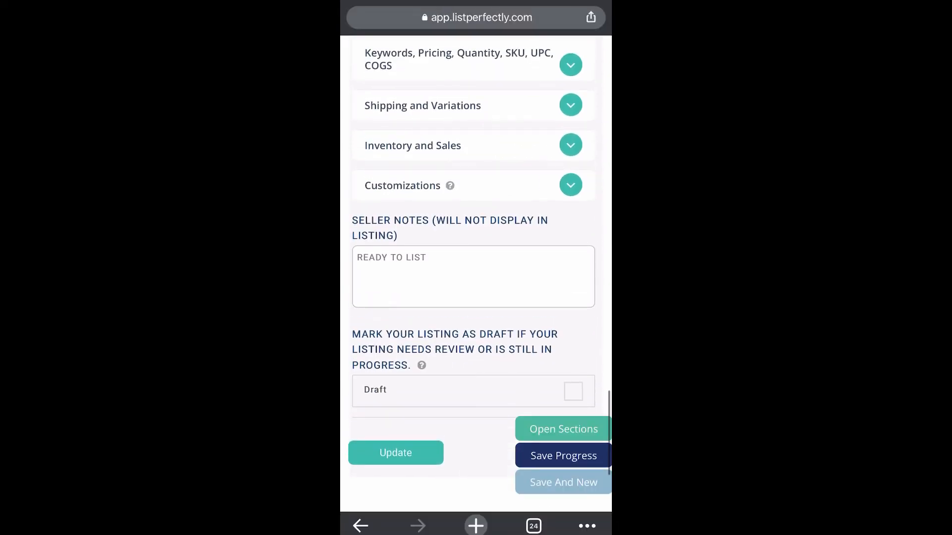
scroll(up, 3)
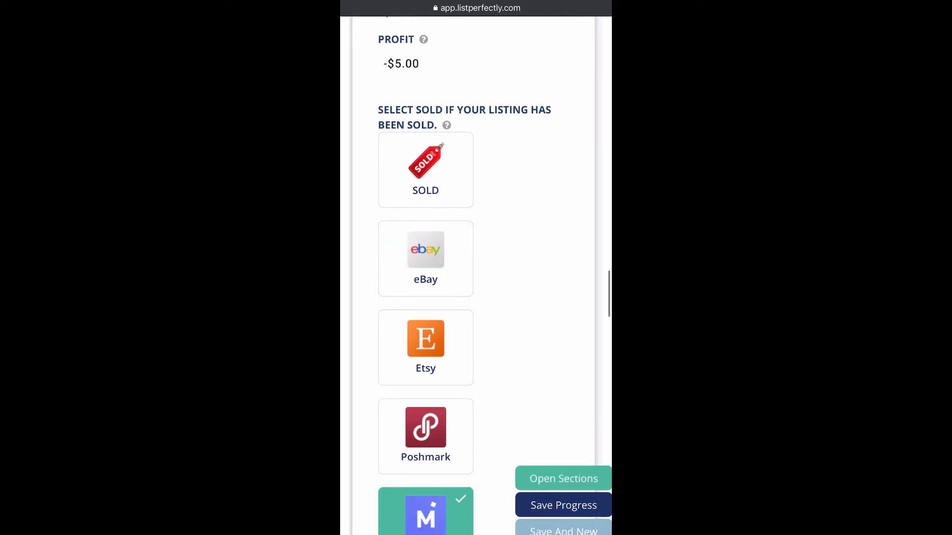
- Scroll to Inventory and Sales and confirm the catalog's Platforms column for the mug is empty
scroll(down, 3)
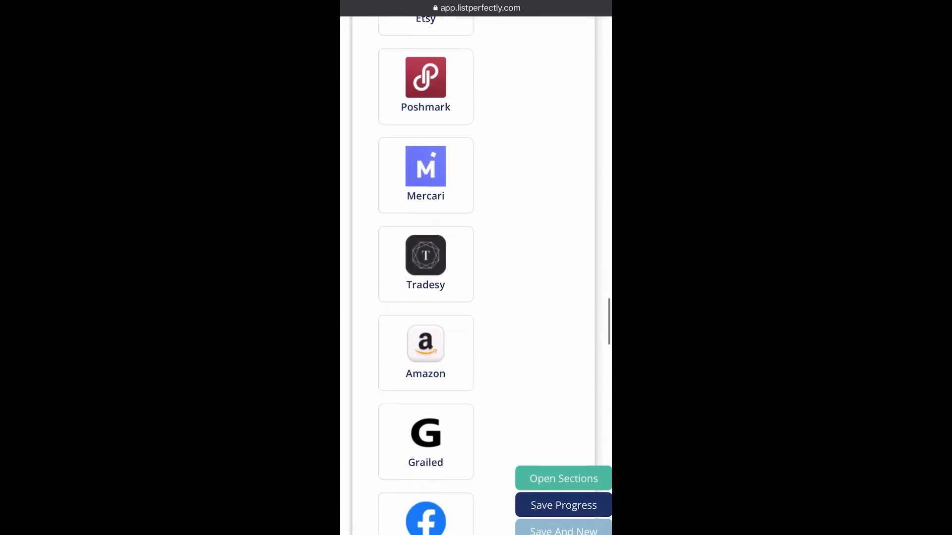
scroll(down, 3)
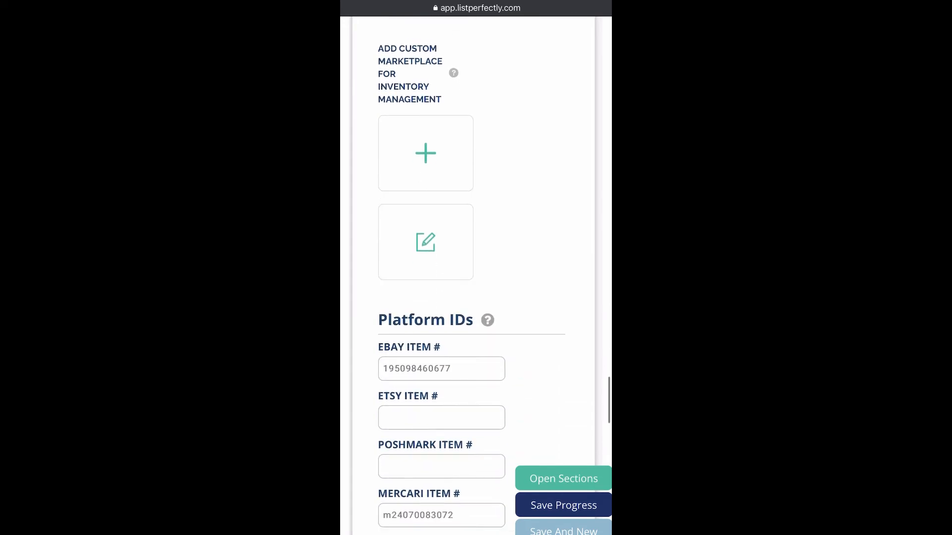
scroll(down, 3)
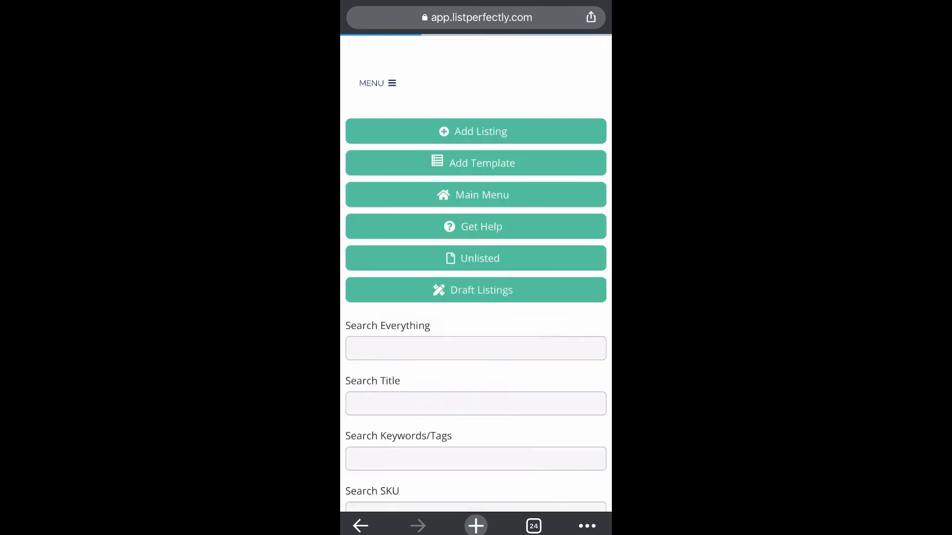
scroll(down, 3)
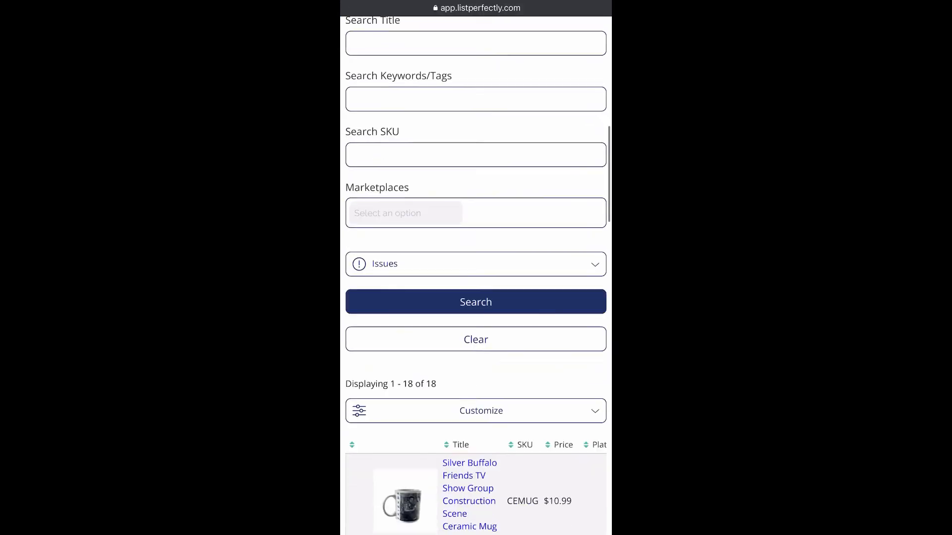
scroll(down, 3)
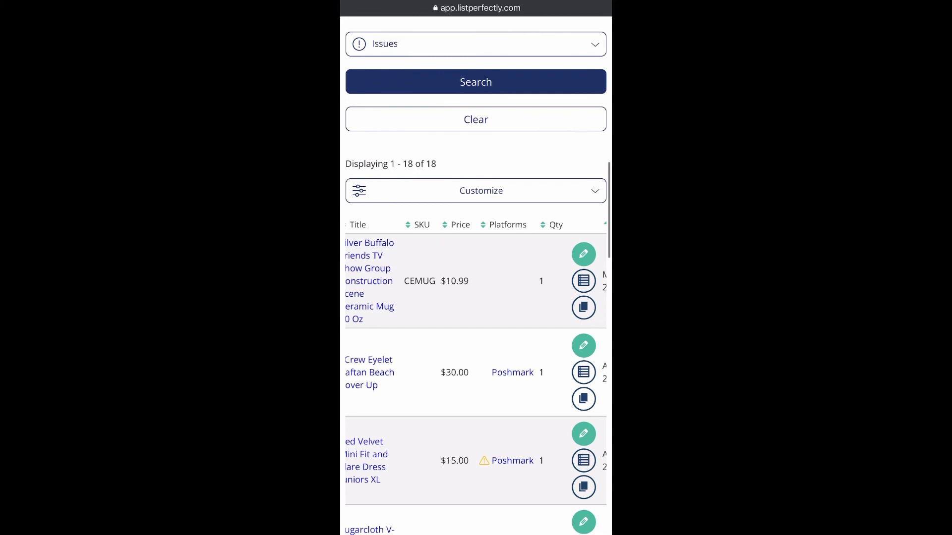